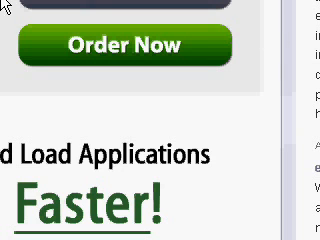
# Scroll through eBoostr's status overview to review the LEXAR drive's 1888 MB cache and 37% fill.
pyautogui.scroll(3)
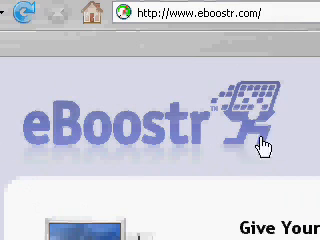
pyautogui.scroll(-3)
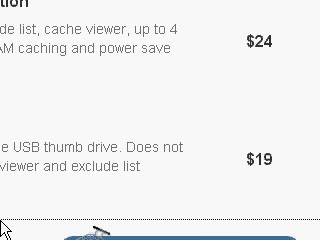
pyautogui.scroll(3)
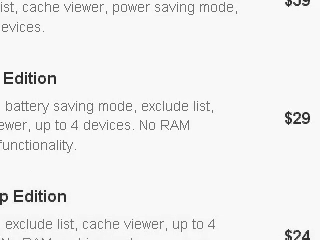
pyautogui.scroll(3)
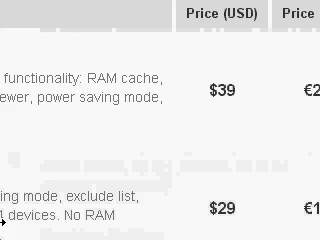
pyautogui.hscroll(3)
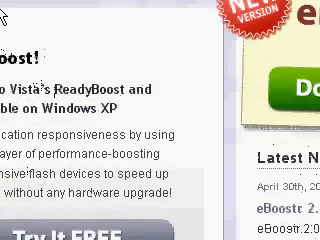
pyautogui.scroll(-3)
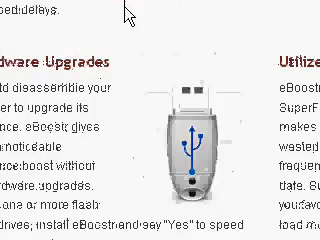
pyautogui.scroll(-3)
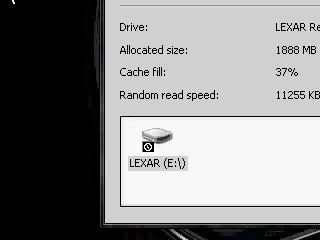
pyautogui.scroll(3)
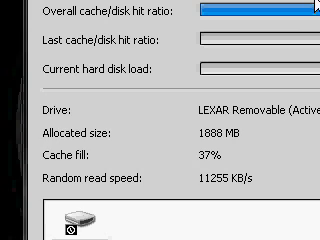
pyautogui.scroll(3)
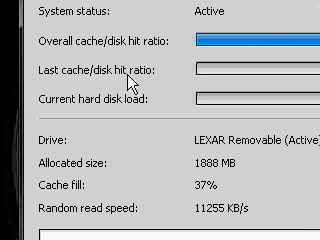
pyautogui.moveTo(305, 73)
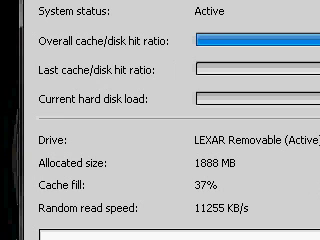
pyautogui.scroll(-3)
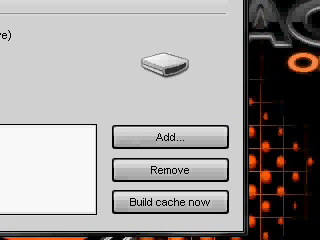
# Add a cache device, pick the Lexar flash drive instead of system memory, and select its 256 MB size.
pyautogui.click(178, 135)
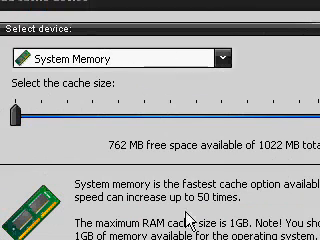
pyautogui.click(230, 57)
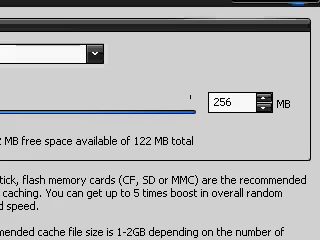
pyautogui.tripleClick(243, 99)
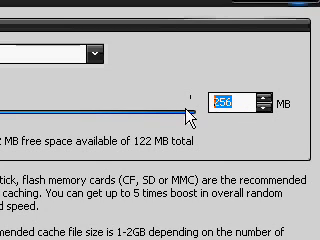